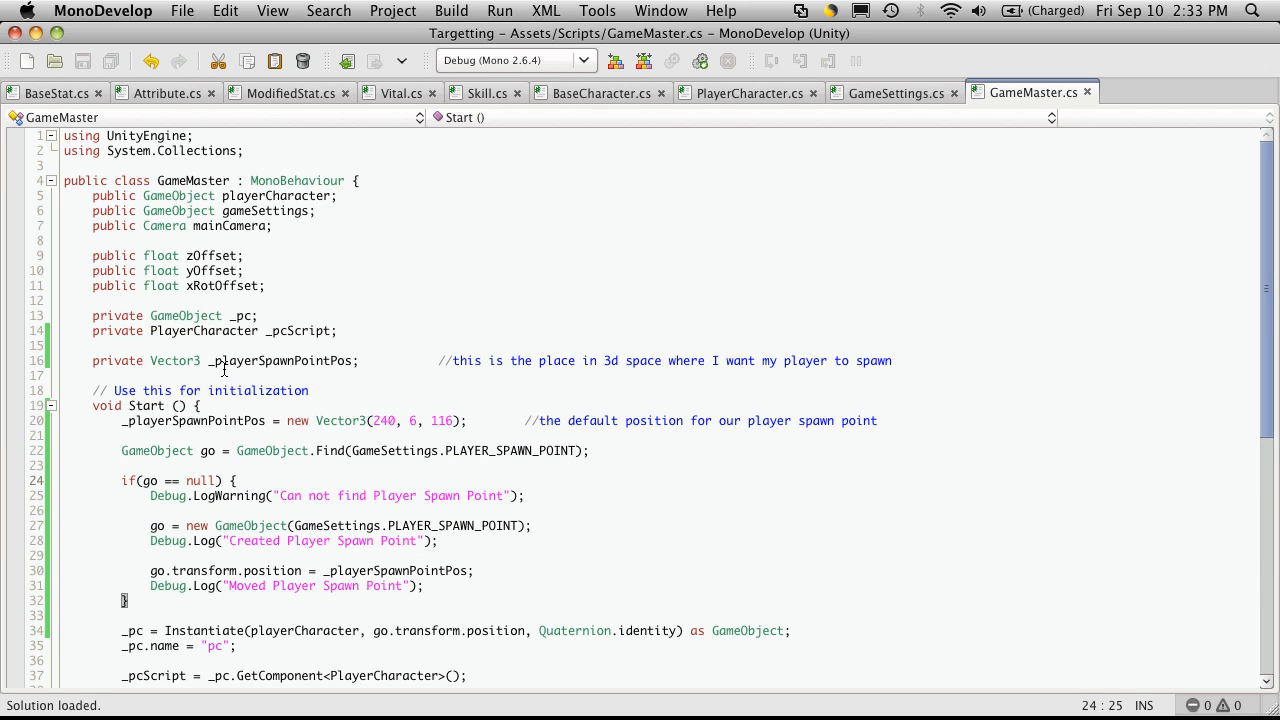
Select the if(go == null) spawn-point creation block in GameMaster.cs.
double_click(235, 361)
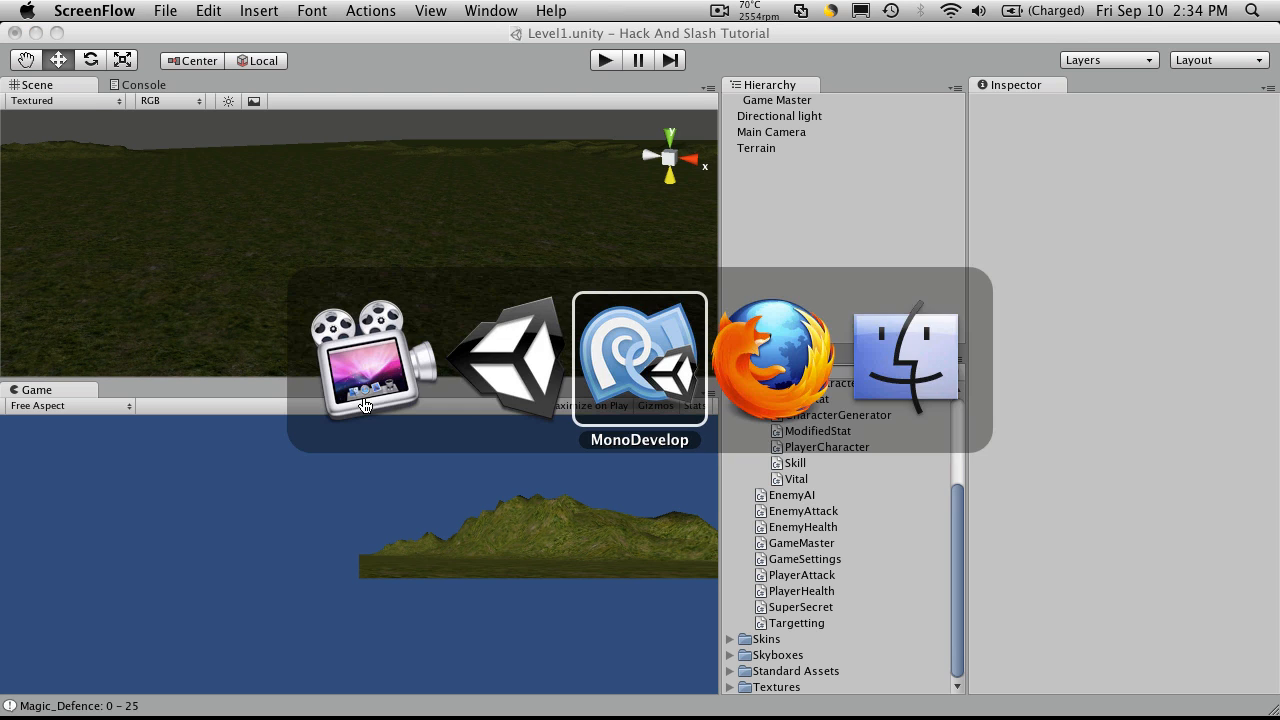
click(639, 357)
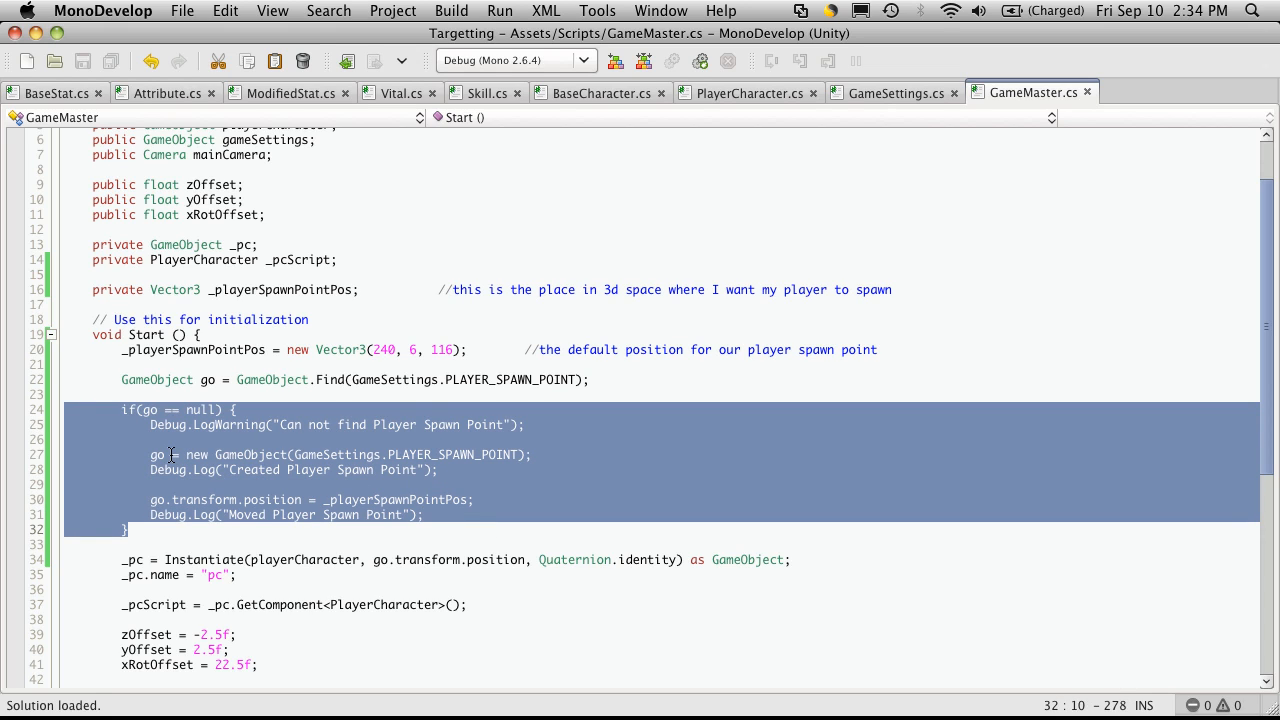
mouse_move(448, 392)
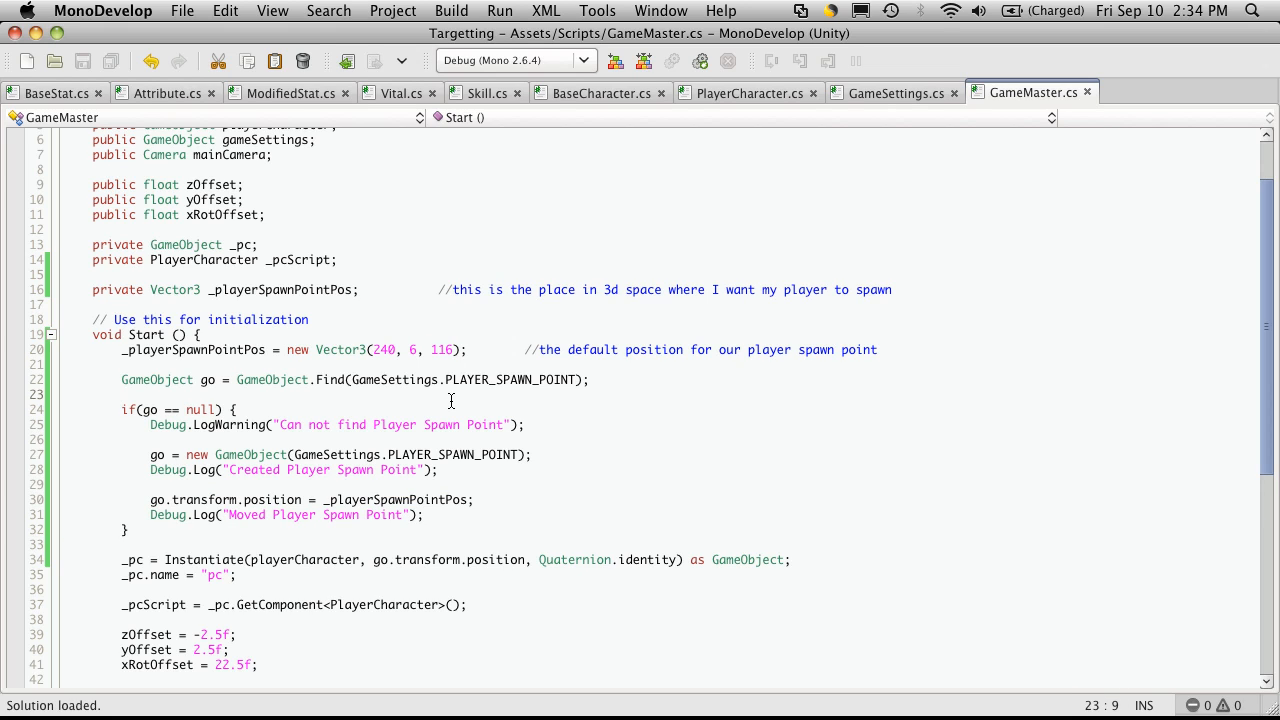
mouse_move(372, 430)
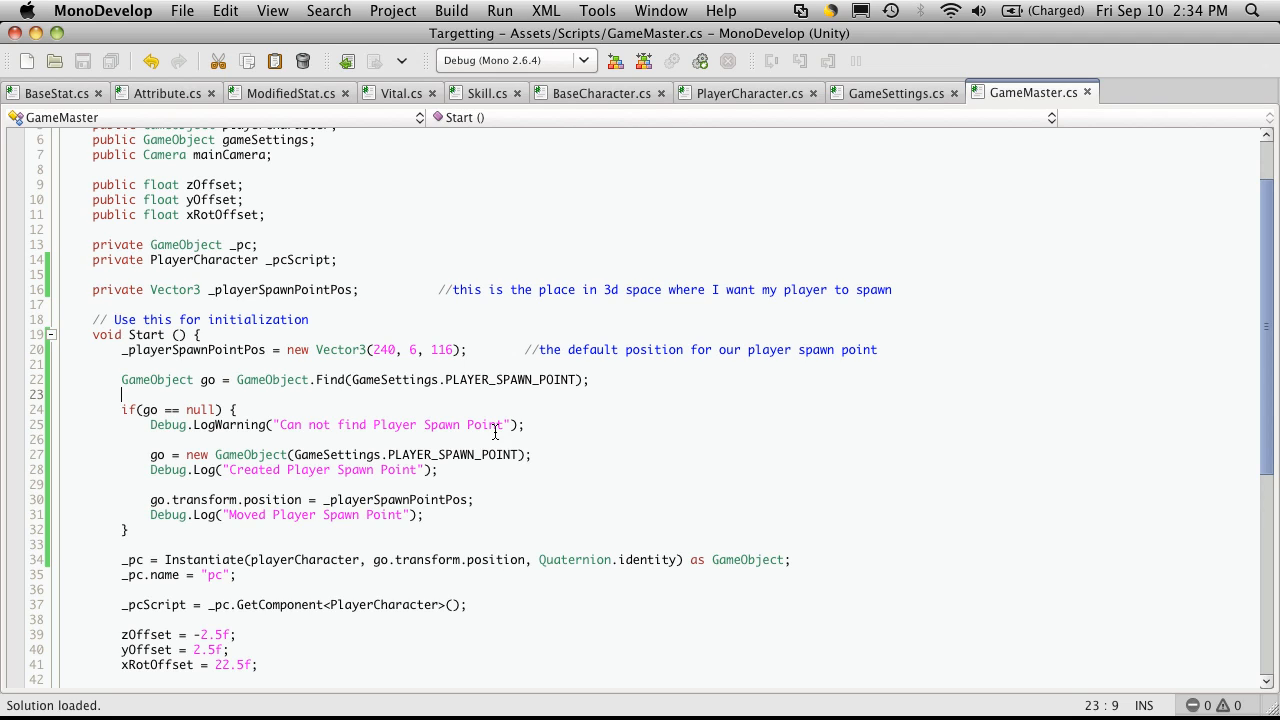
mouse_move(658, 530)
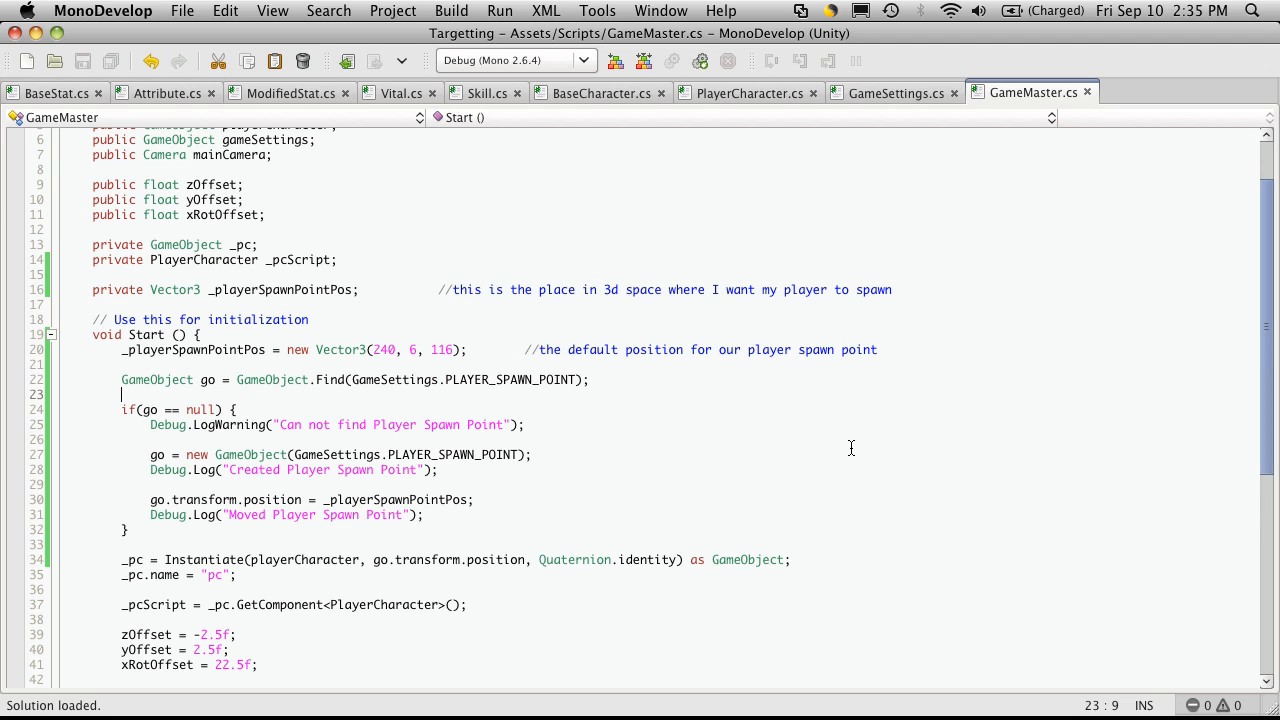
Glance at the Level1 Hierarchy in Unity, then return to GameMaster.cs in MonoDevelop.
key(cmd+tab)
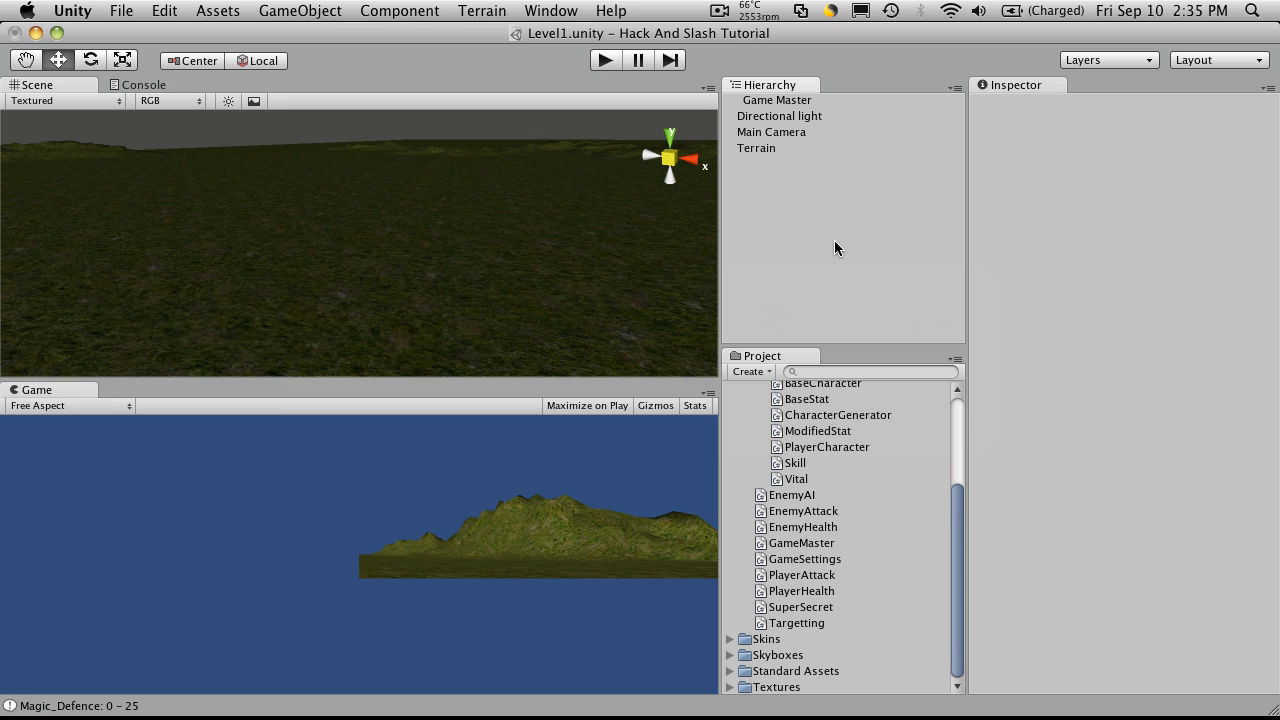
key(cmd+tab)
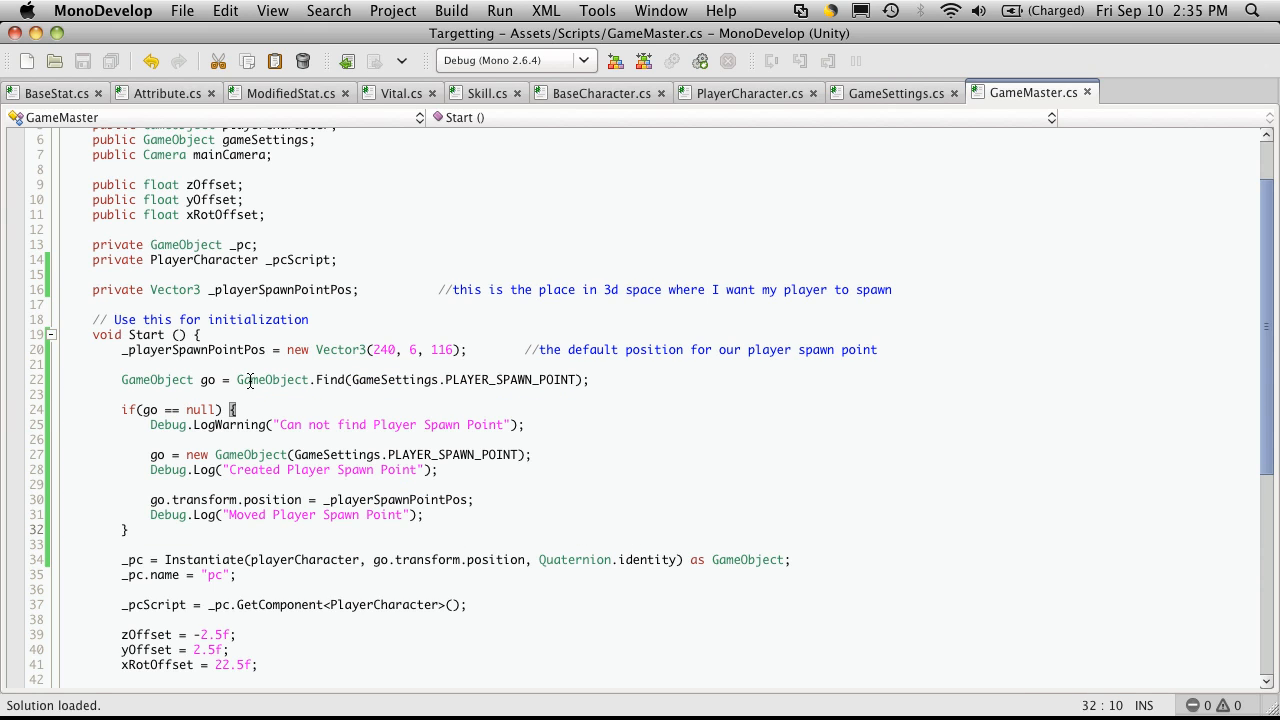
Highlight GameObject.Find(GameSettings.PLAYER_SPAWN_POINT); on line 22.
drag(237, 379, 589, 379)
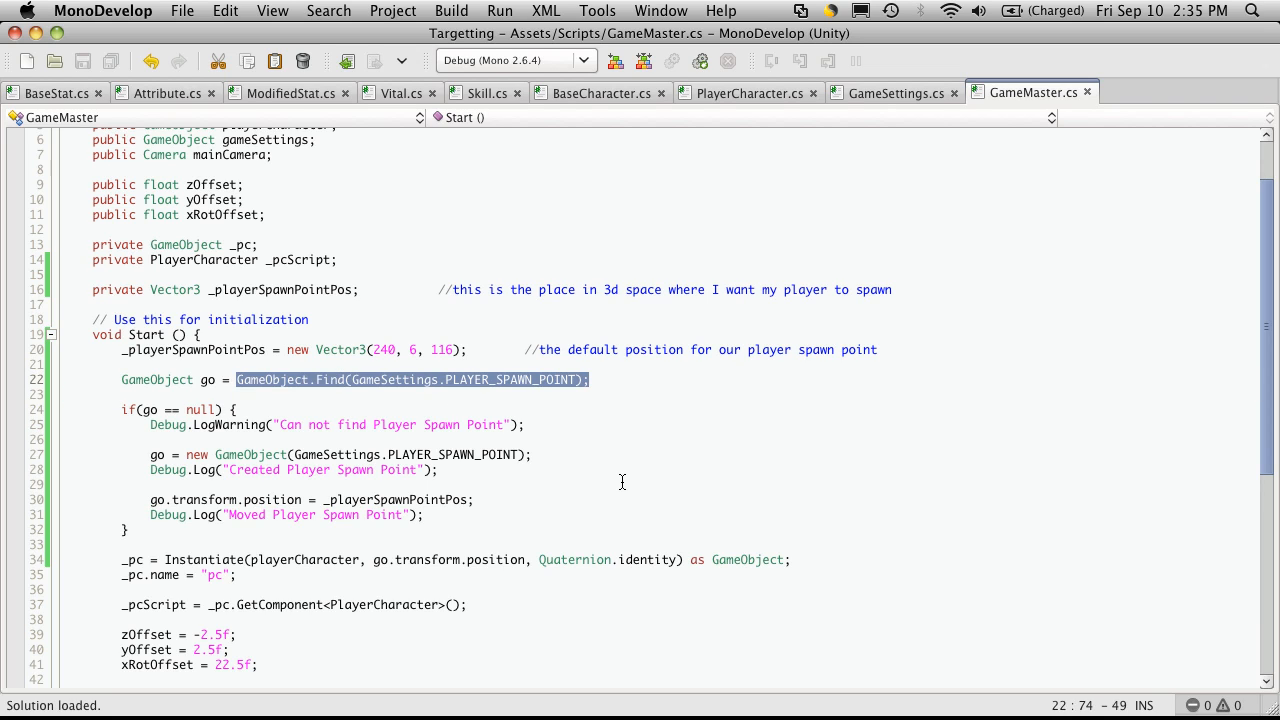